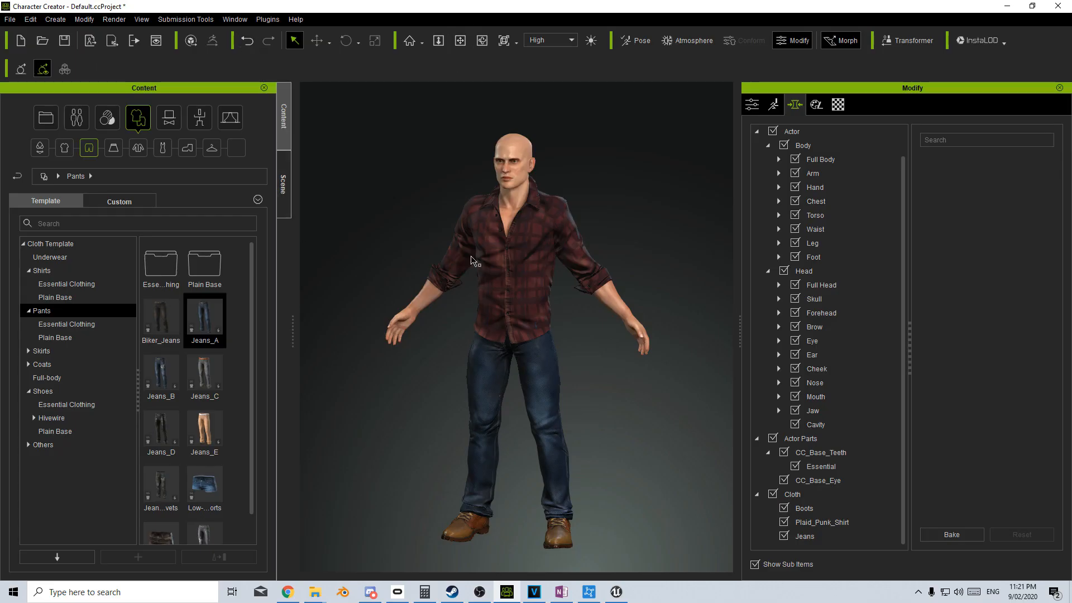
mouse_move(383, 164)
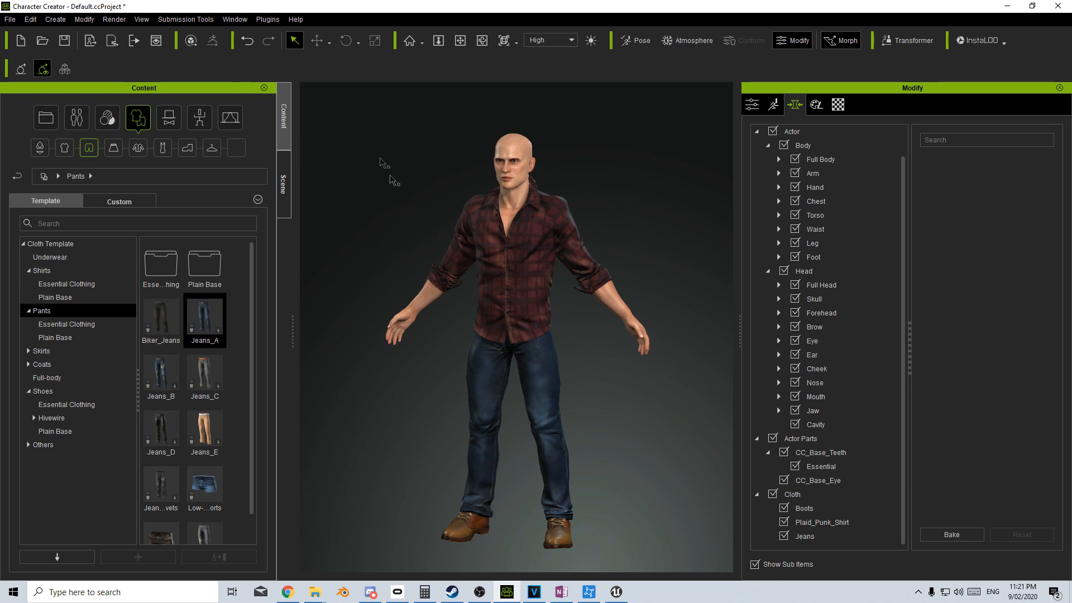
Step: Bring up the Character Creator & iClone Auto Setup plugin options in the Plugins menu
left_click(266, 19)
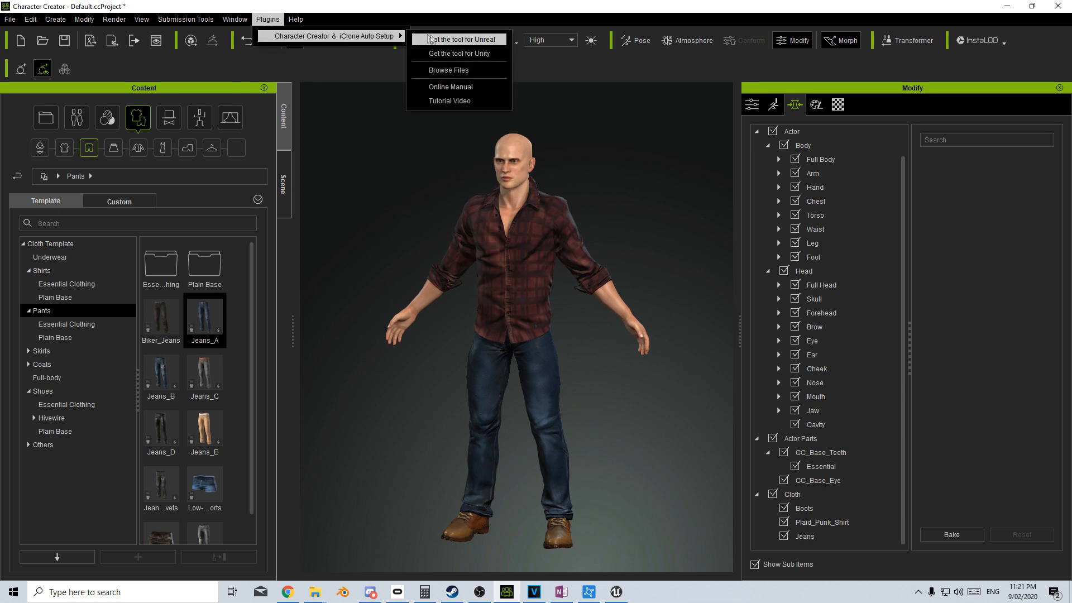
Step: Download the Auto Setup 1.03 installer for Unreal Engine 4 from the Reallusion page
left_click(458, 40)
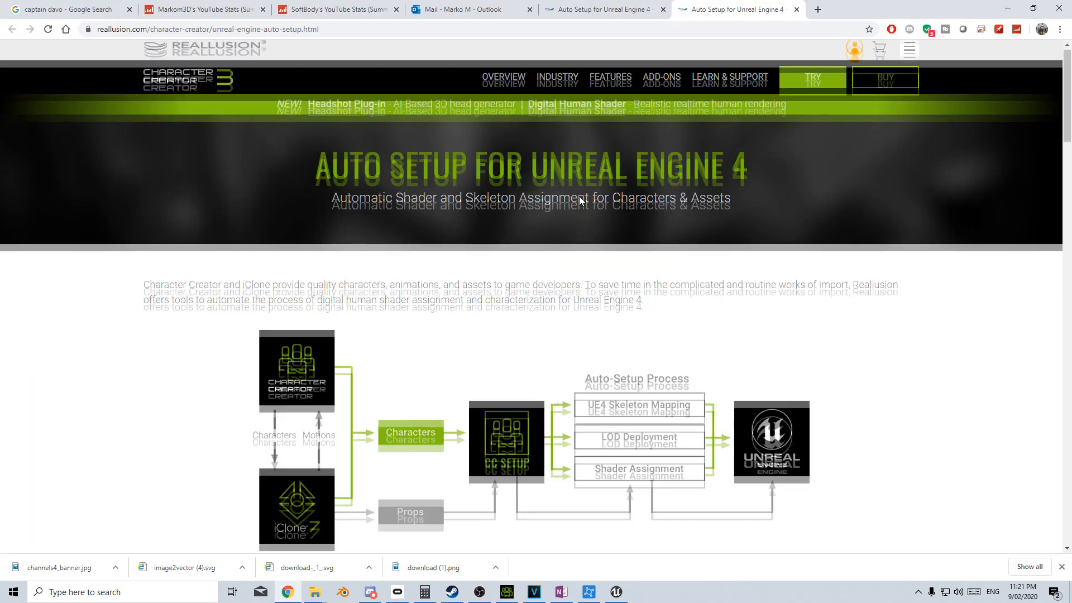
scroll("down", 3)
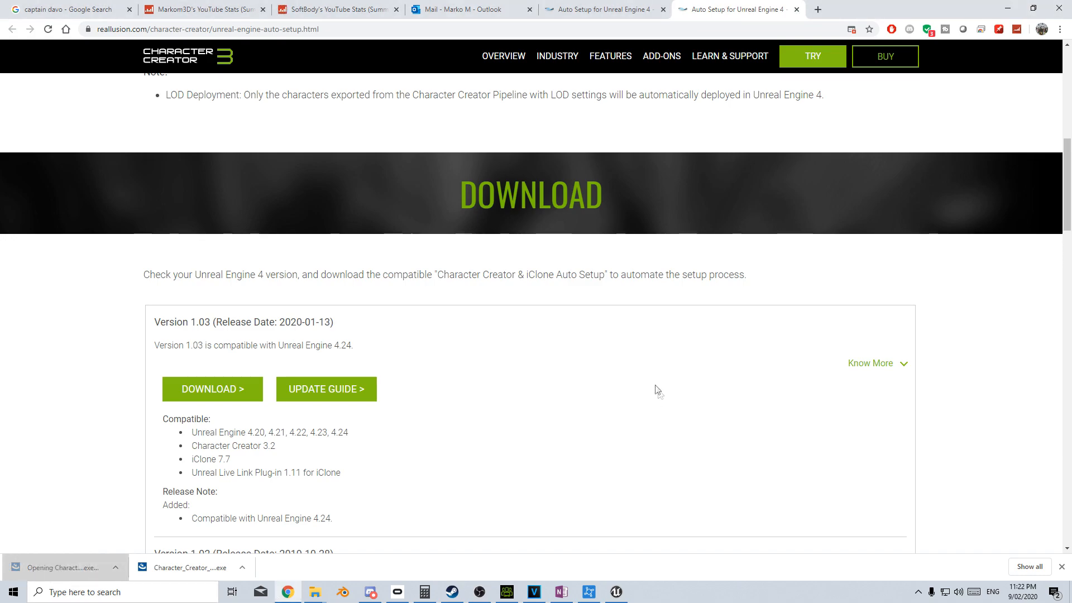
left_click(59, 567)
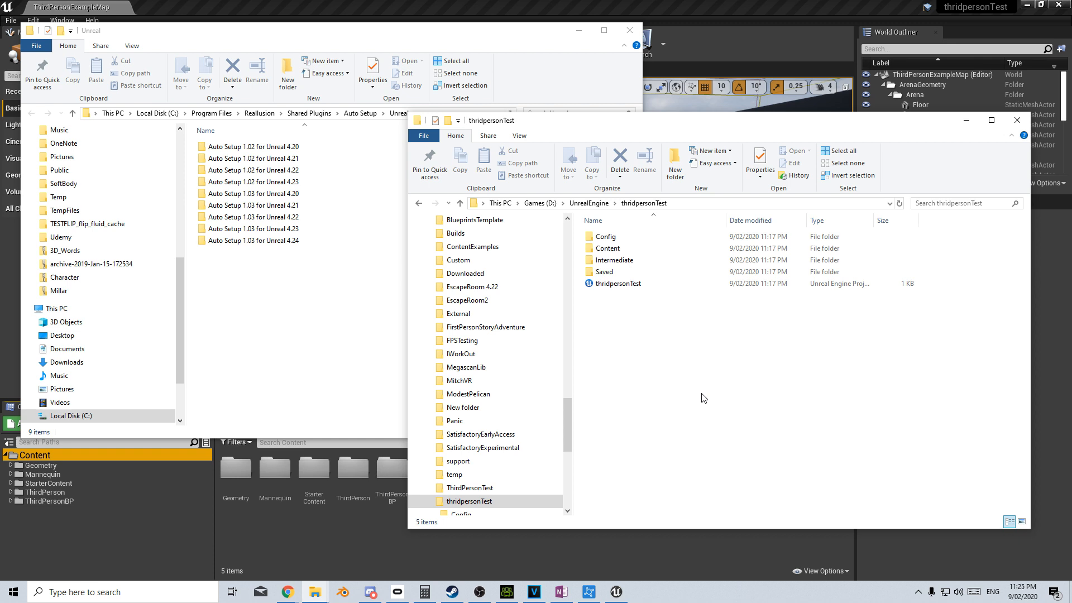
mouse_move(663, 418)
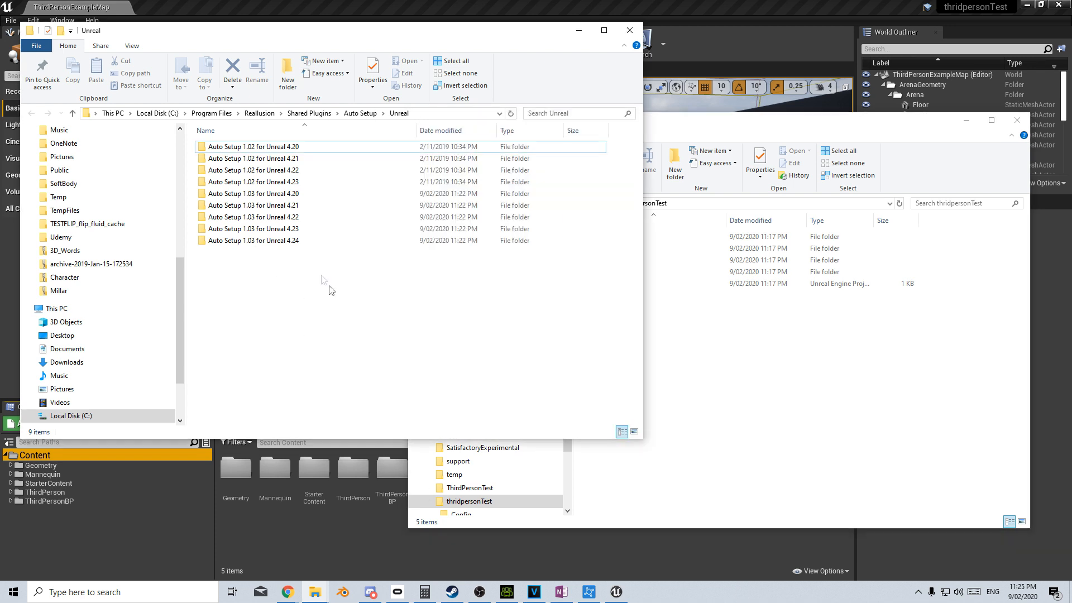
Step: Enter the 4.24 auto-setup plugin folder beside the thirdpersonTest project folder
double_click(257, 240)
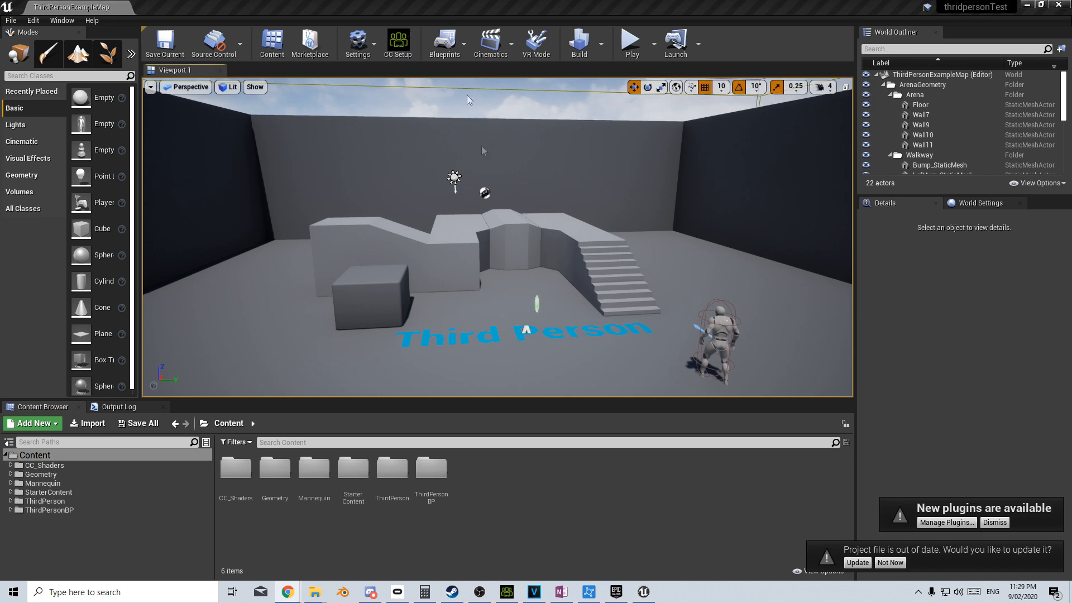
mouse_move(39, 26)
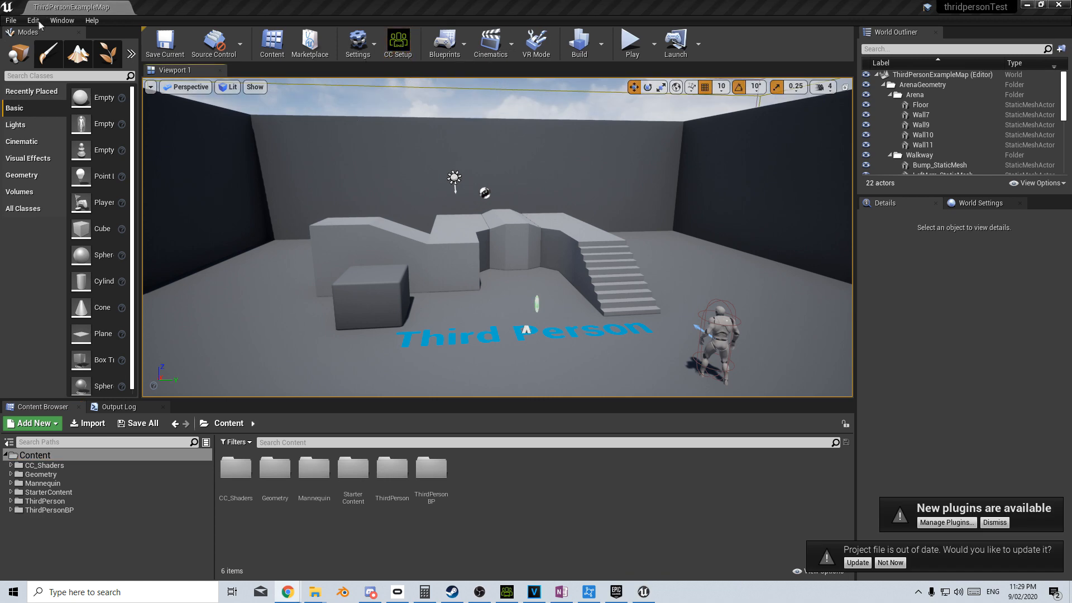
Step: Confirm Character Creator & iClone Auto Setup 1.03 shows installed and enabled in the plugin list
left_click(945, 521)
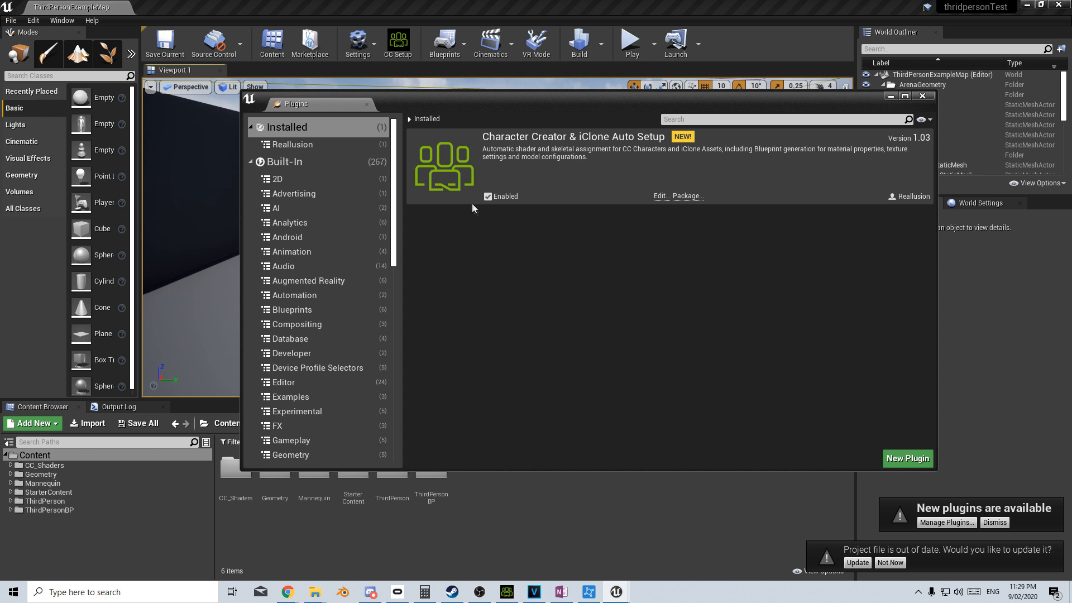
mouse_move(384, 156)
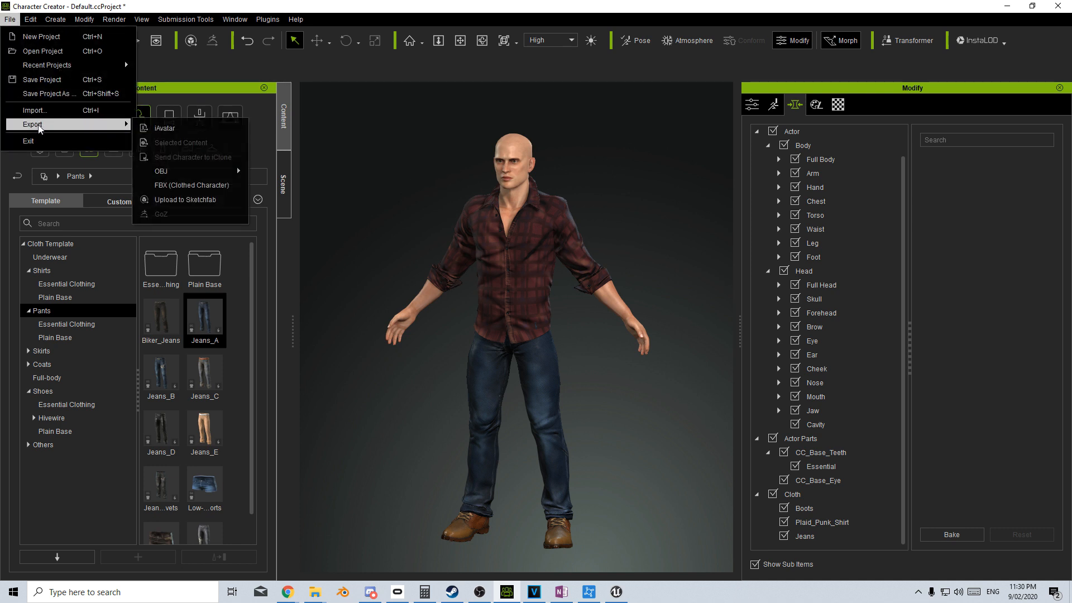
Step: Export the clothed character as FBX with the Unreal target preset, accepting the warning
left_click(192, 185)
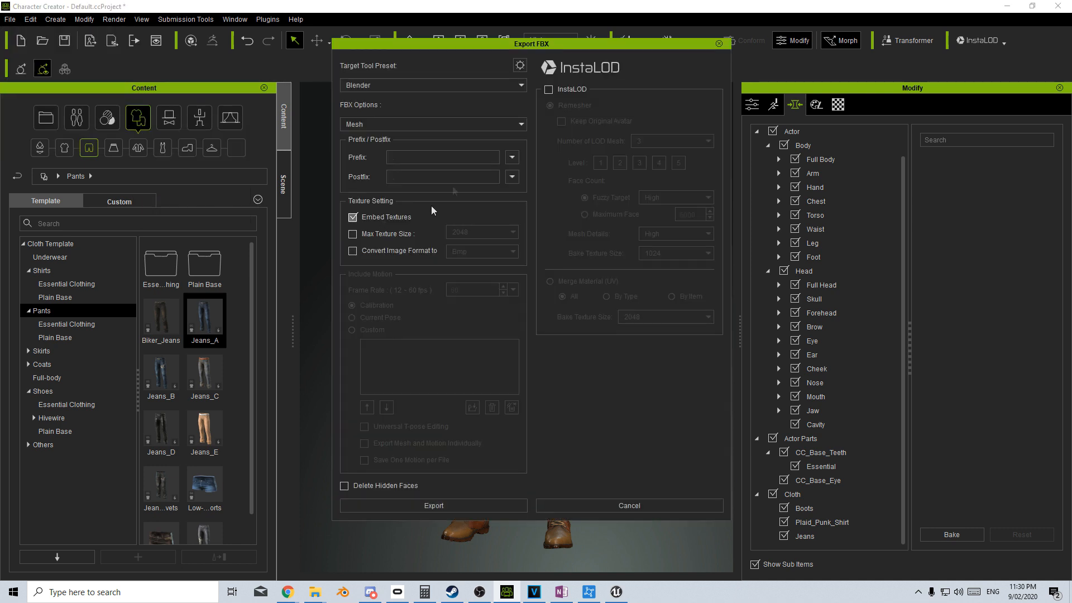
left_click(433, 85)
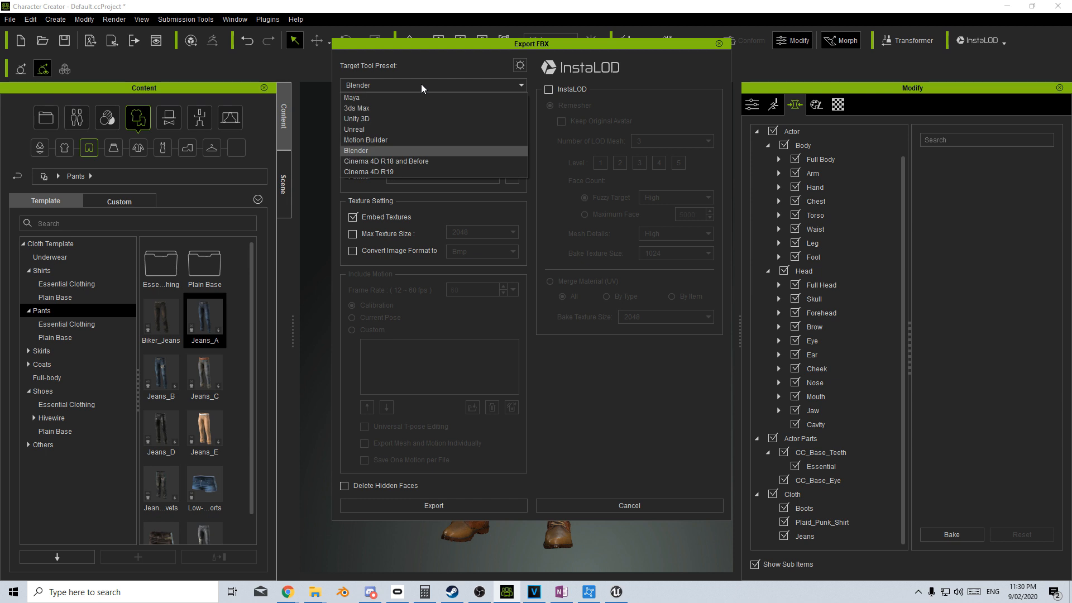
left_click(354, 129)
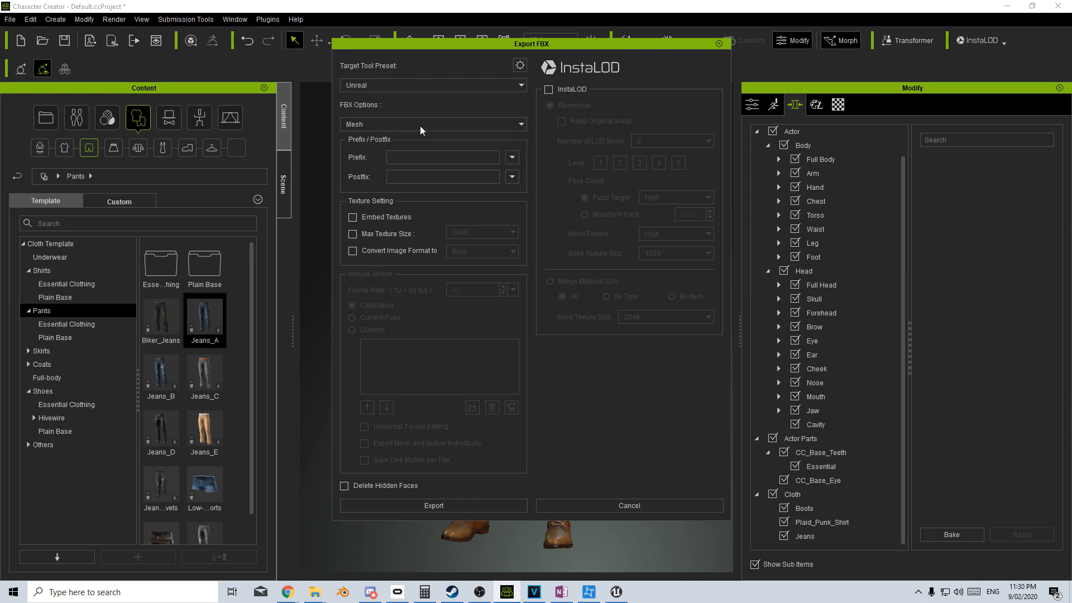
mouse_move(433, 504)
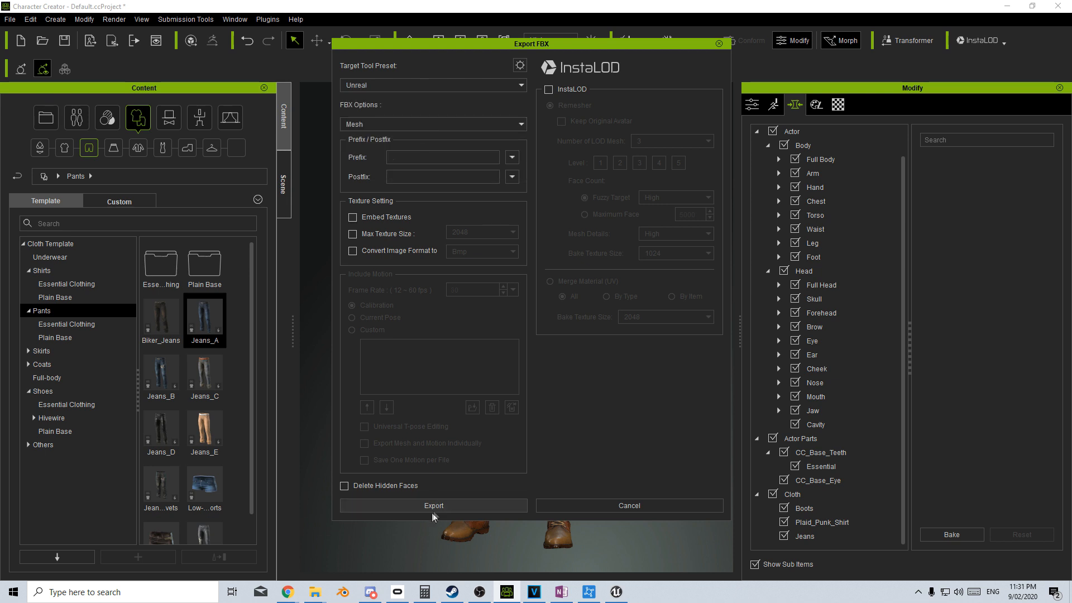
left_click(433, 504)
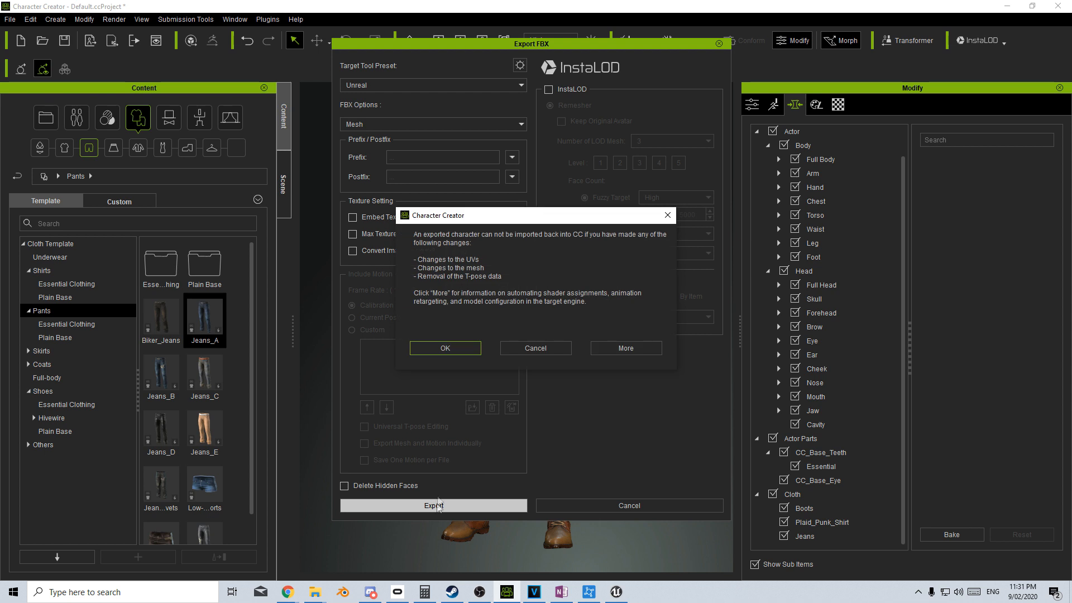
left_click(445, 348)
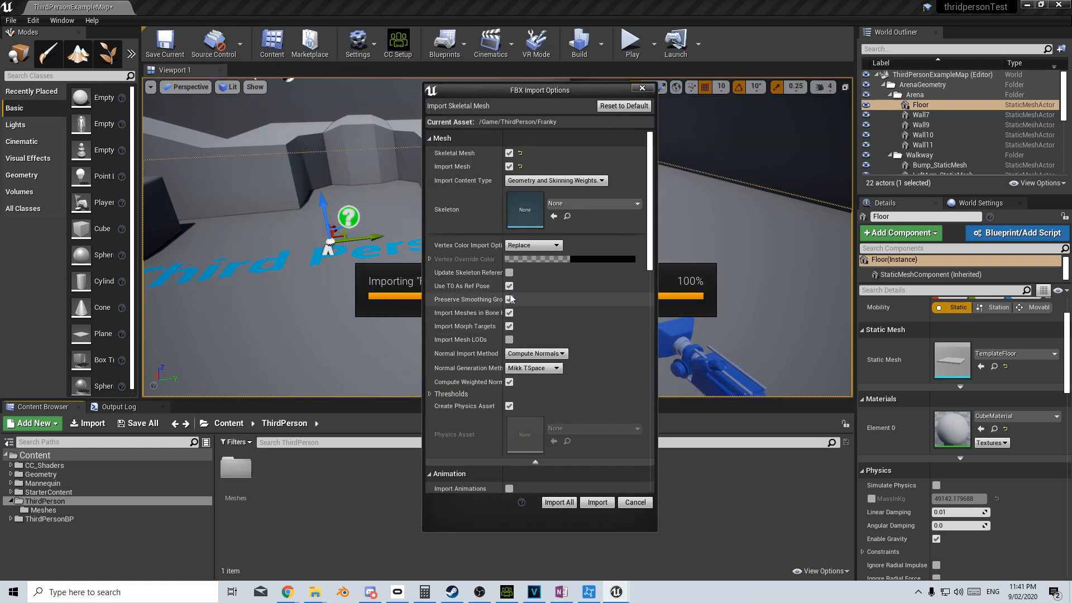
mouse_move(509, 286)
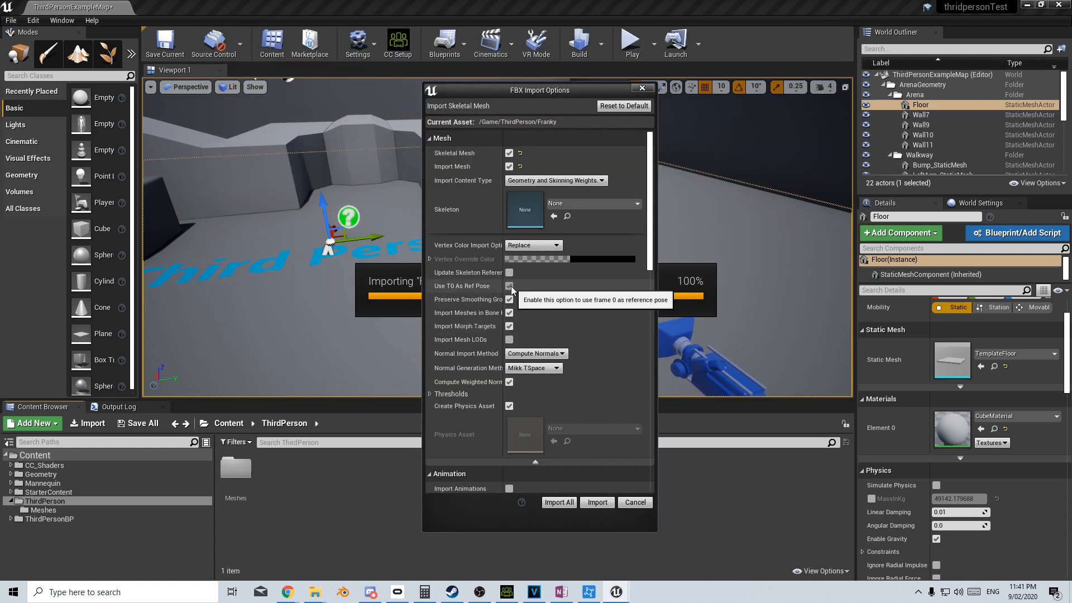
Step: Import Franky with Skeleton set to UE4_Mannequin_Skeleton and textures off, importing all
left_click(637, 203)
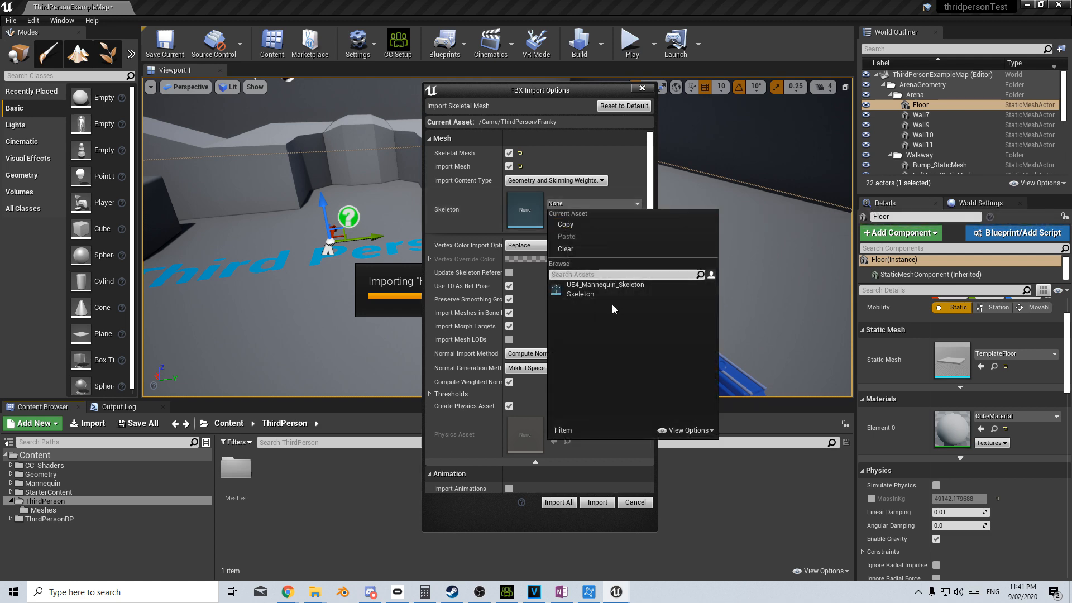
left_click(604, 285)
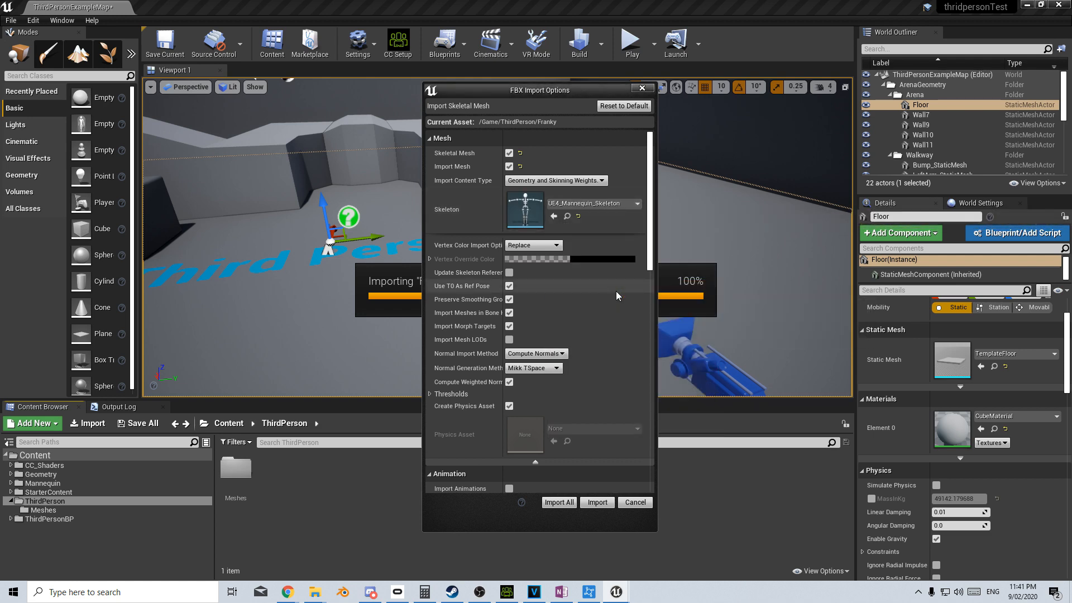
scroll("down", 3)
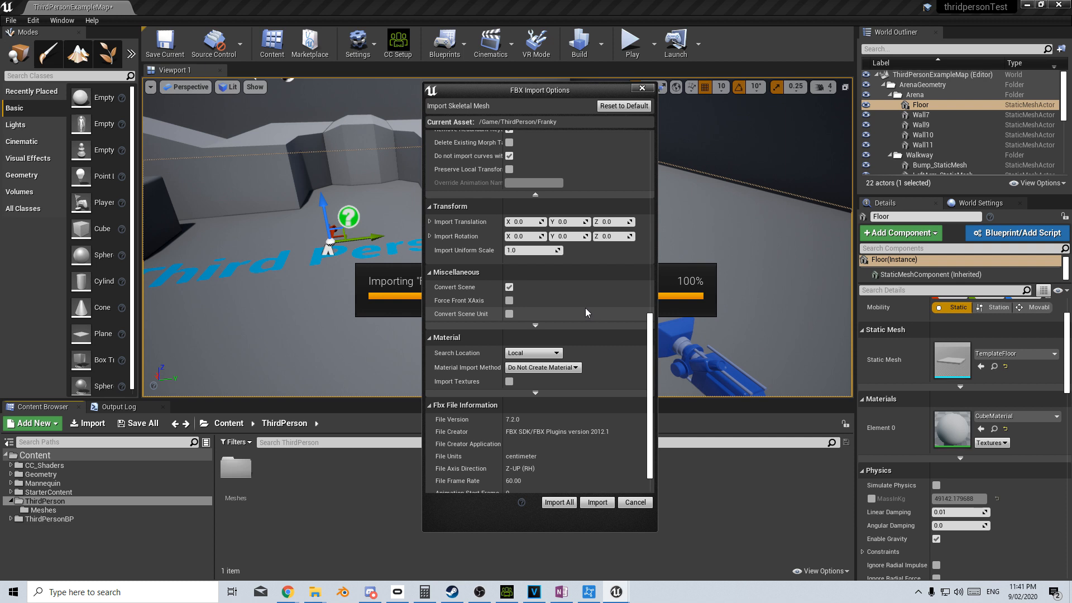
scroll("down", 3)
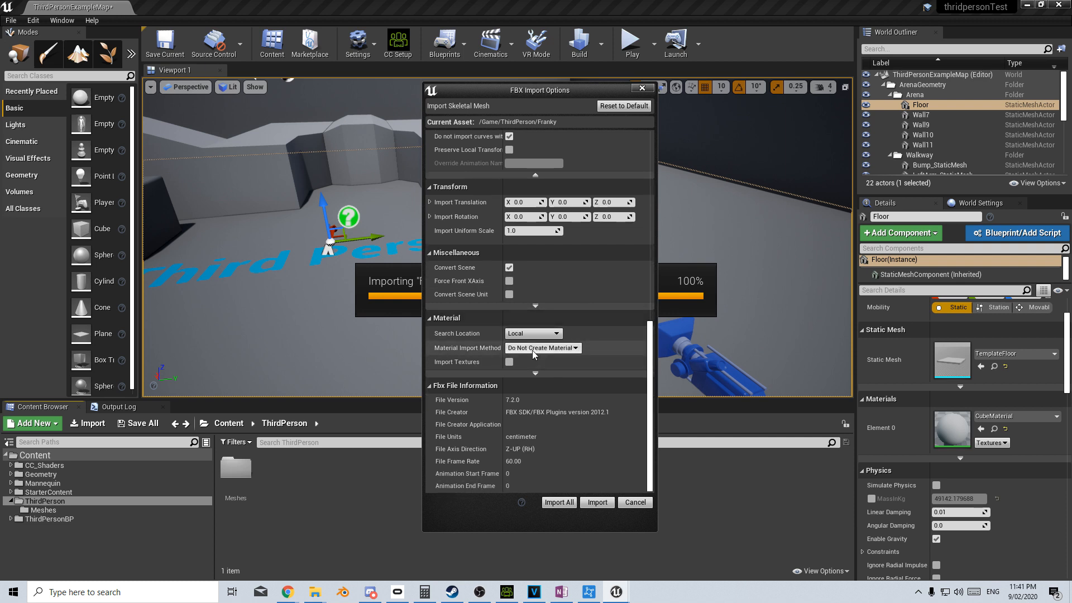
mouse_move(509, 368)
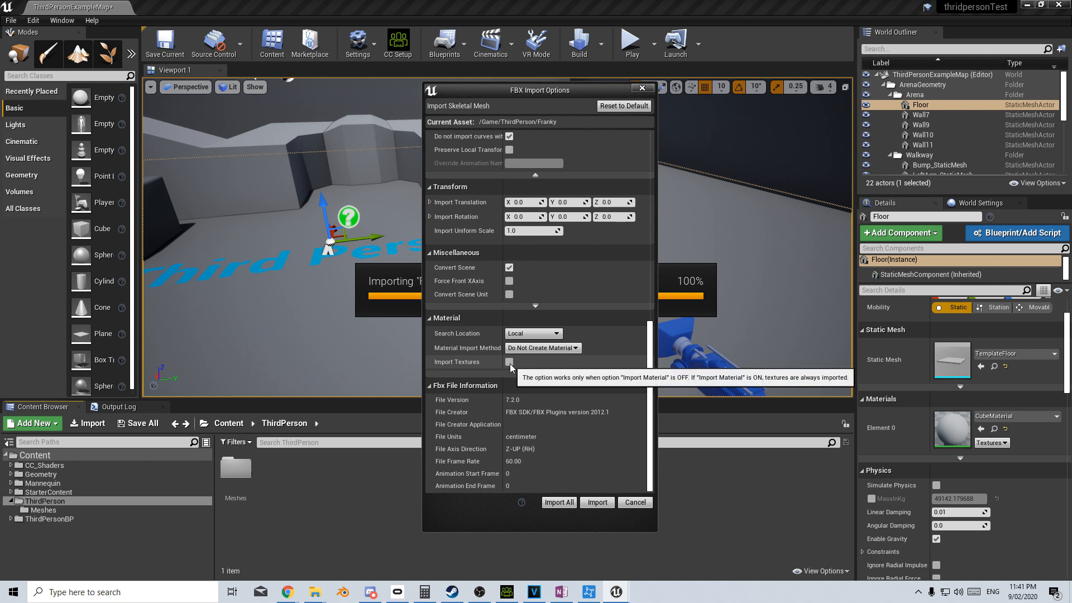
mouse_move(559, 502)
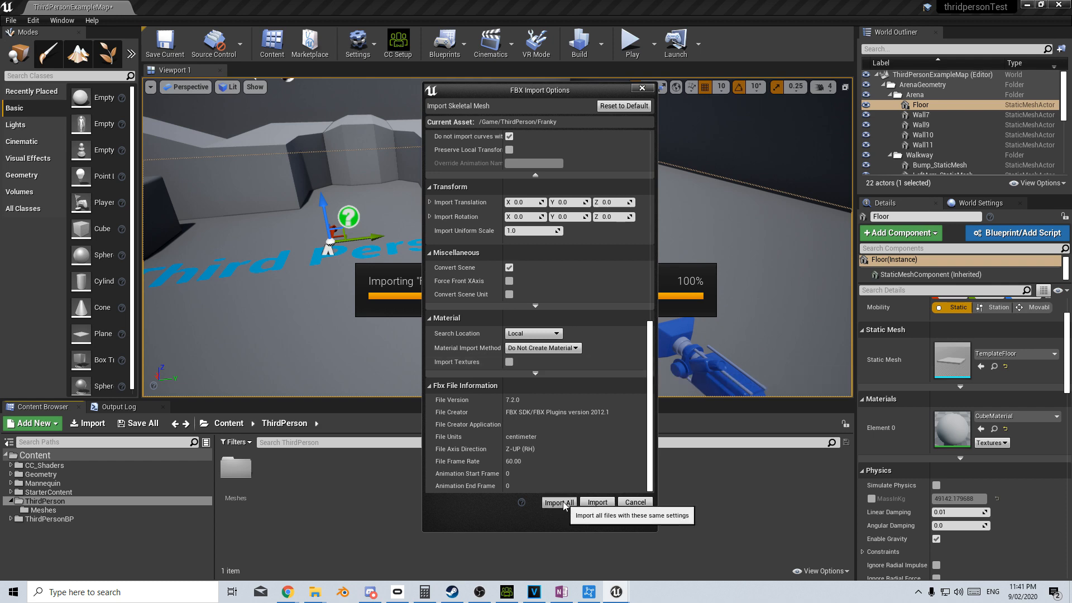
left_click(558, 501)
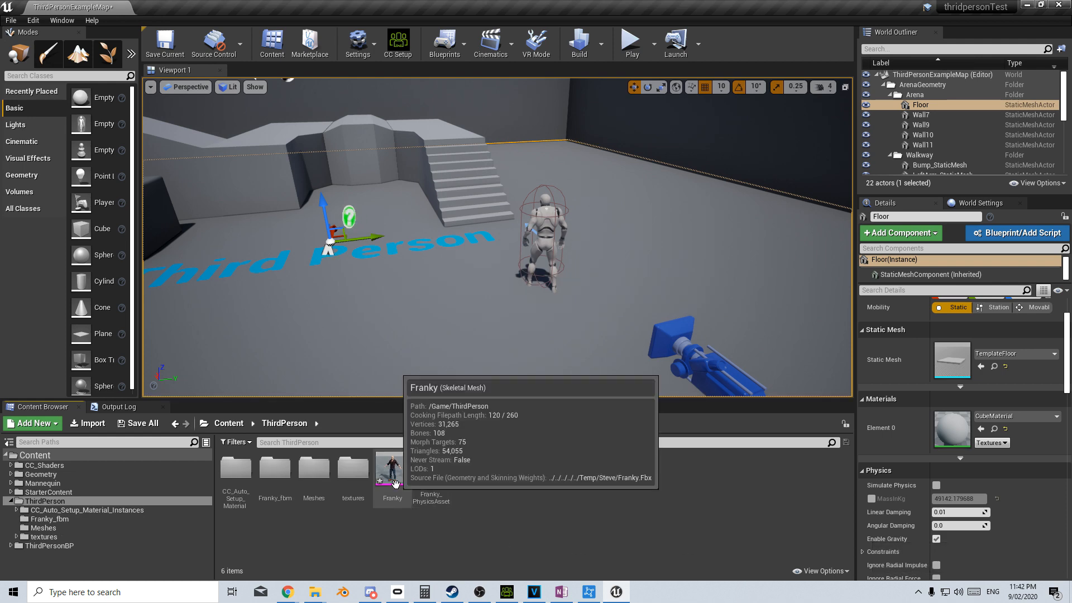
mouse_move(535, 229)
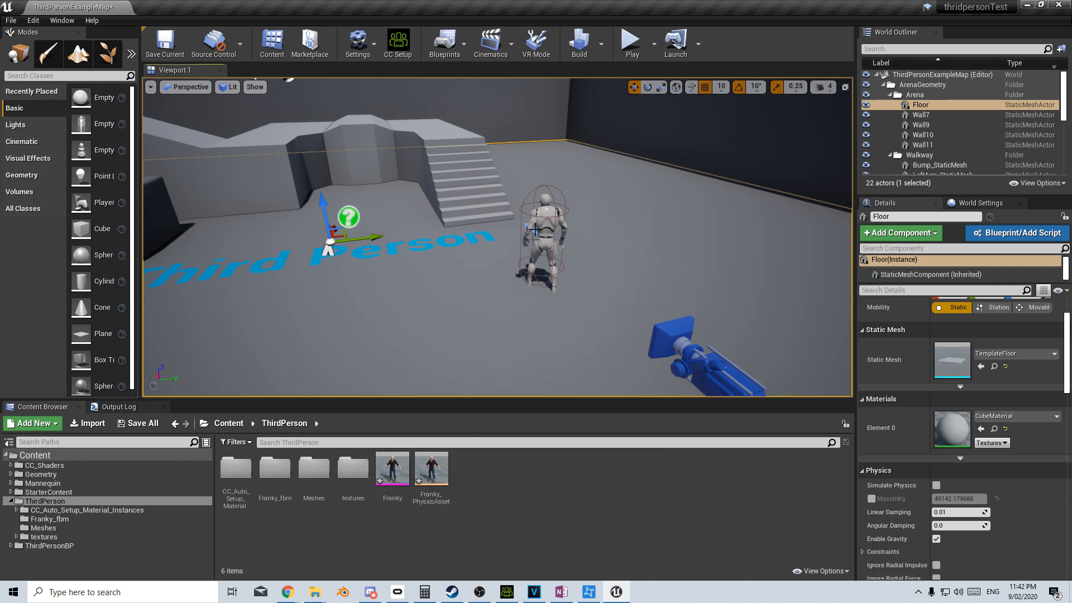
Step: Set ThirdPersonCharacter's skeletal mesh to Franky and play the level as him
left_click(542, 236)
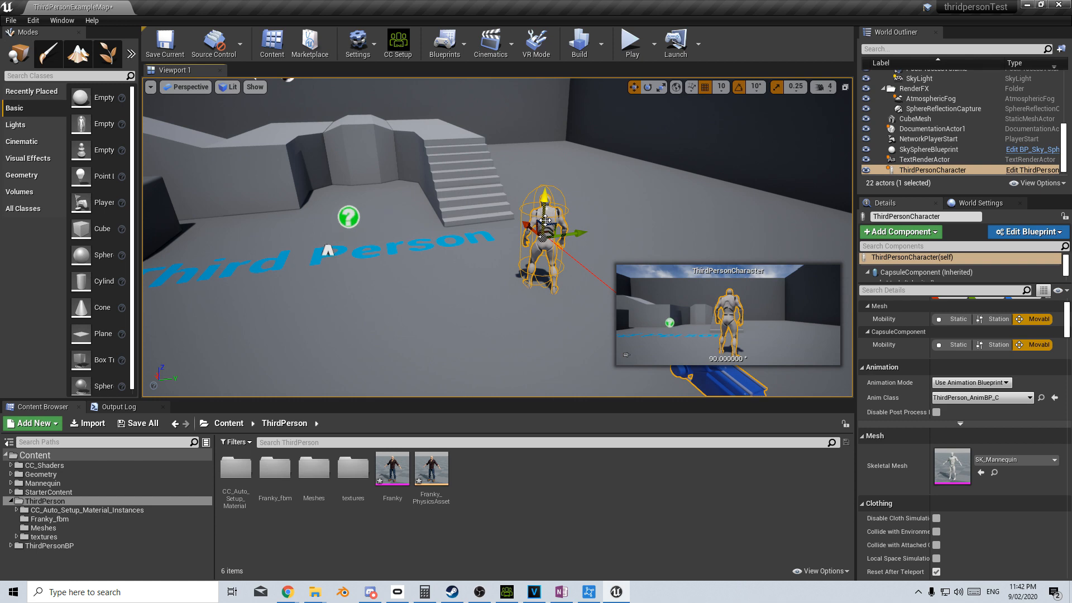
mouse_move(1005, 460)
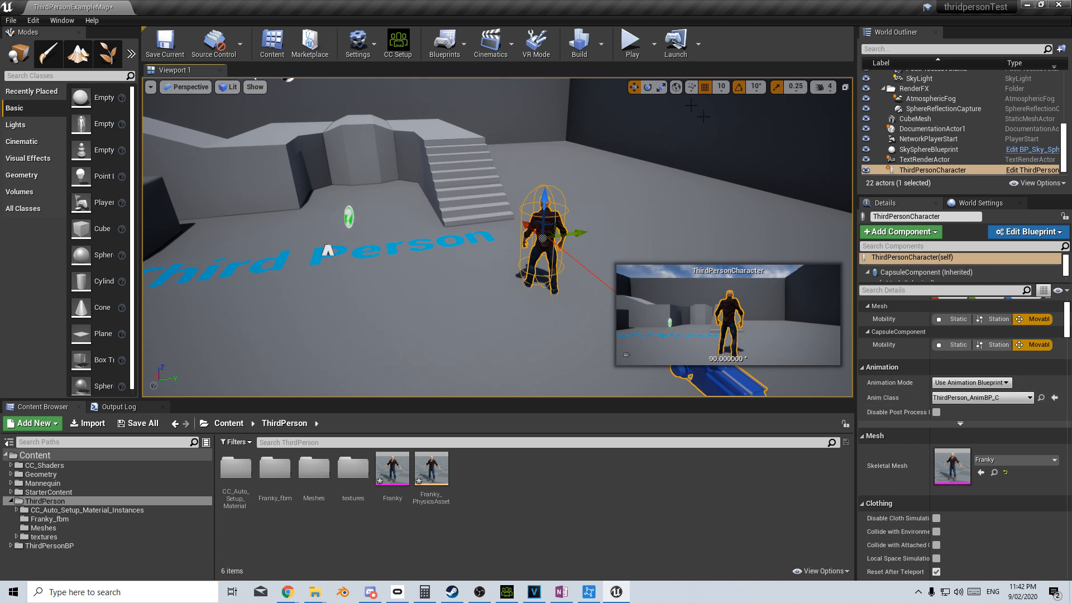
left_click(629, 41)
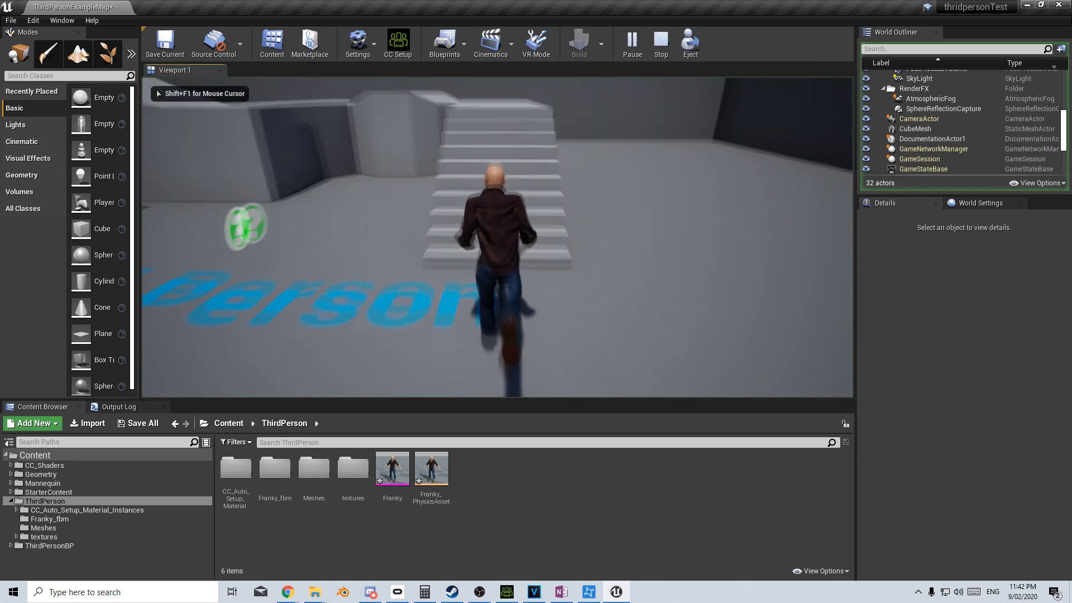